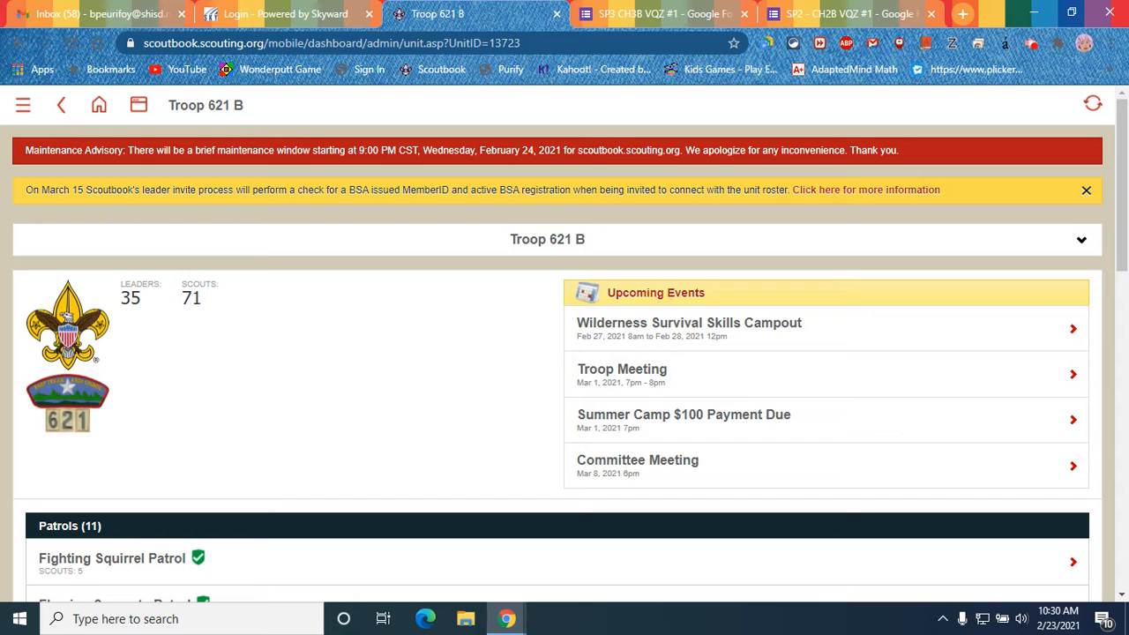
pyautogui.moveTo(827, 177)
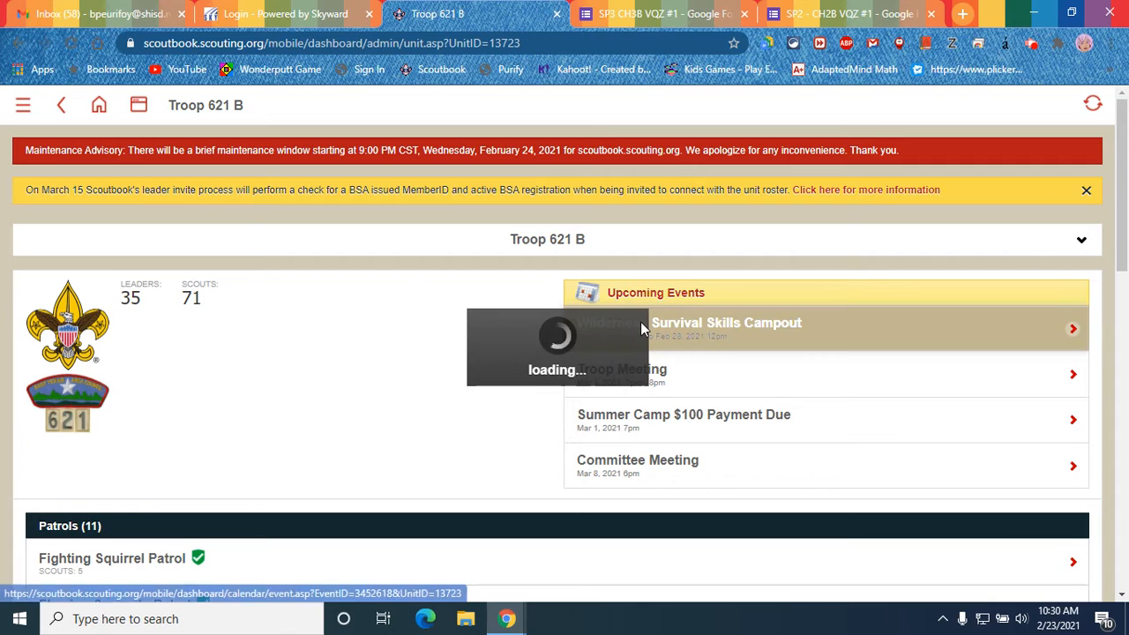
# Step: Open the Wilderness Survival Skills Campout event from Upcoming Events
pyautogui.click(726, 322)
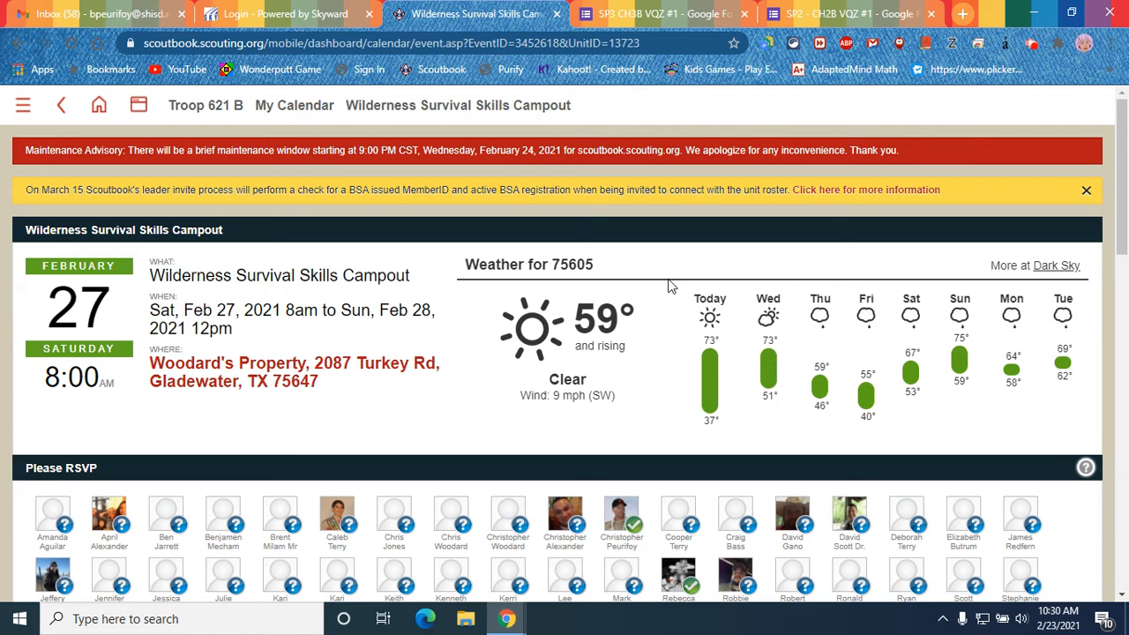
pyautogui.moveTo(994, 323)
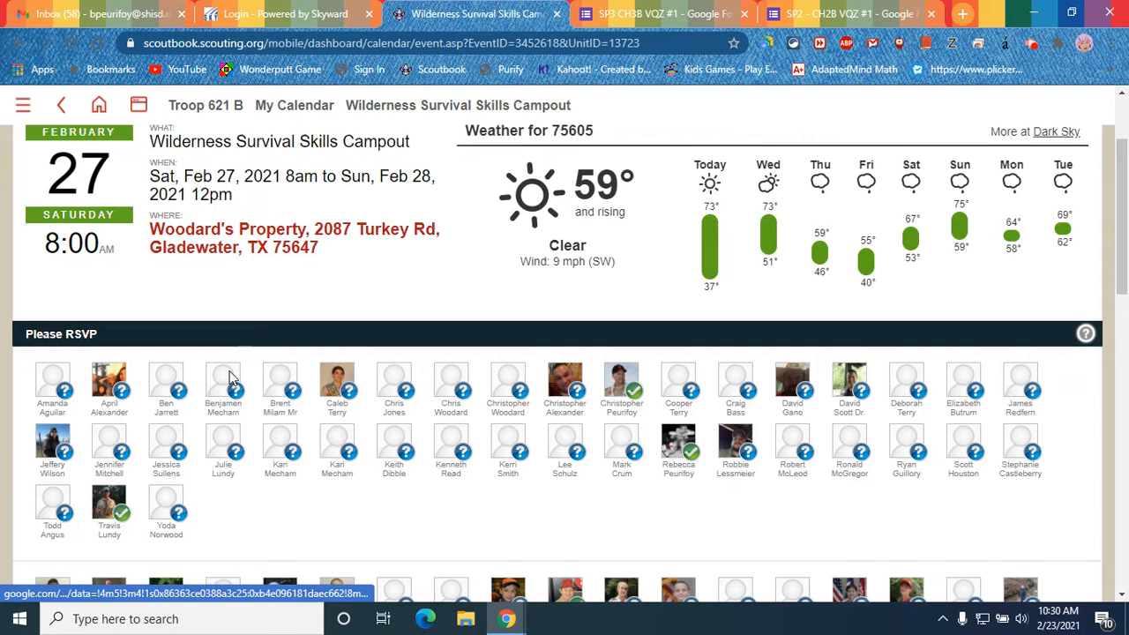
pyautogui.scroll(-3)
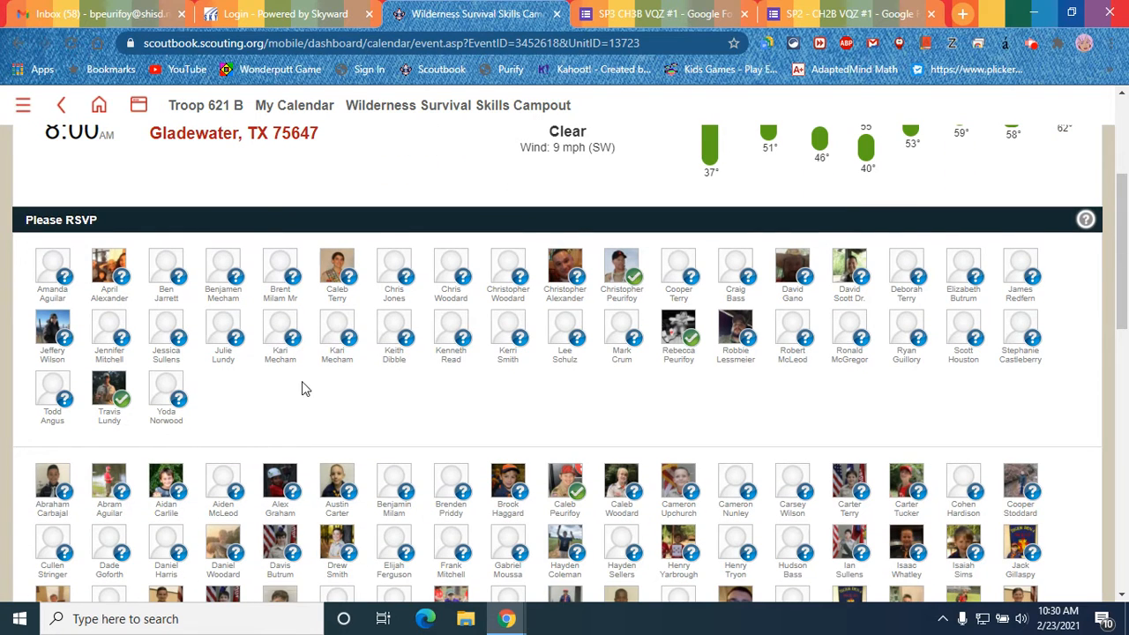
pyautogui.scroll(-3)
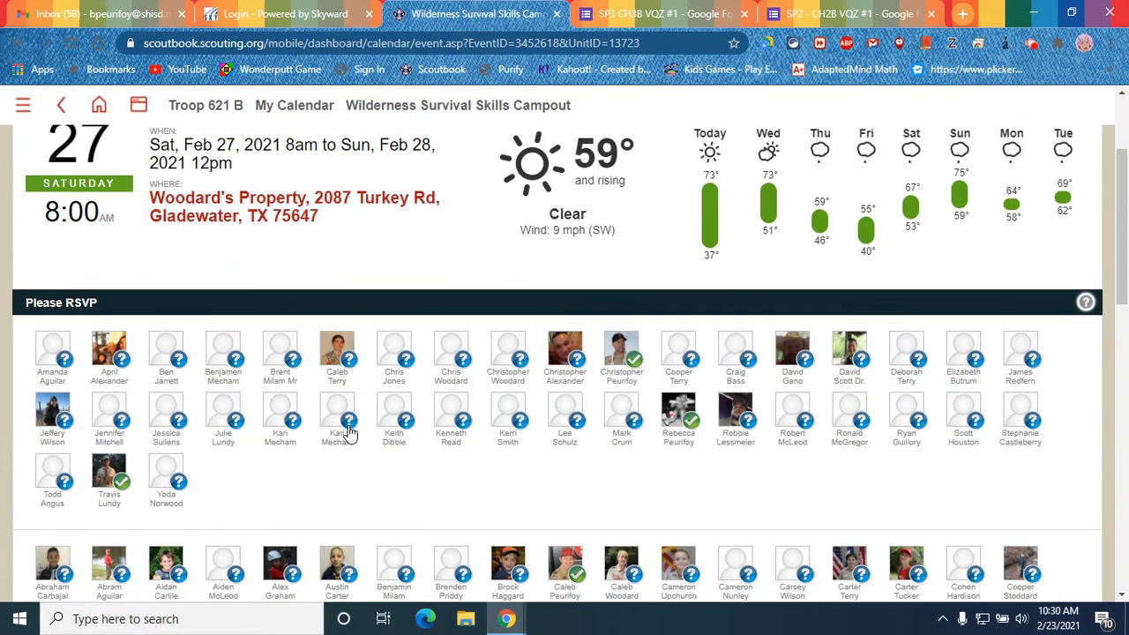
pyautogui.click(622, 351)
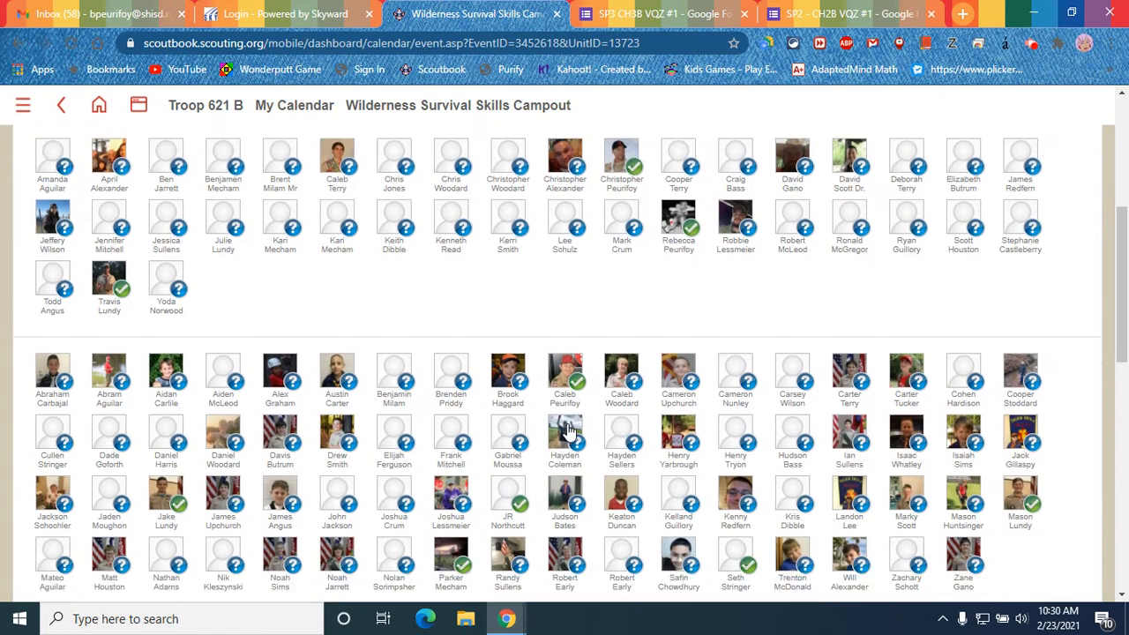
pyautogui.scroll(-3)
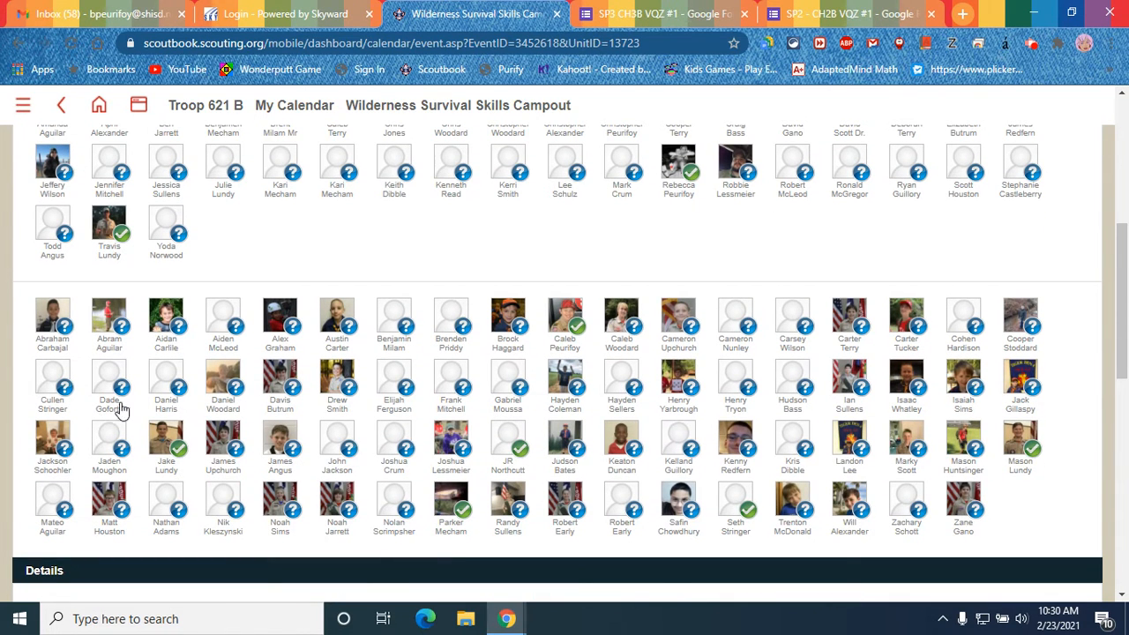
pyautogui.moveTo(901, 448)
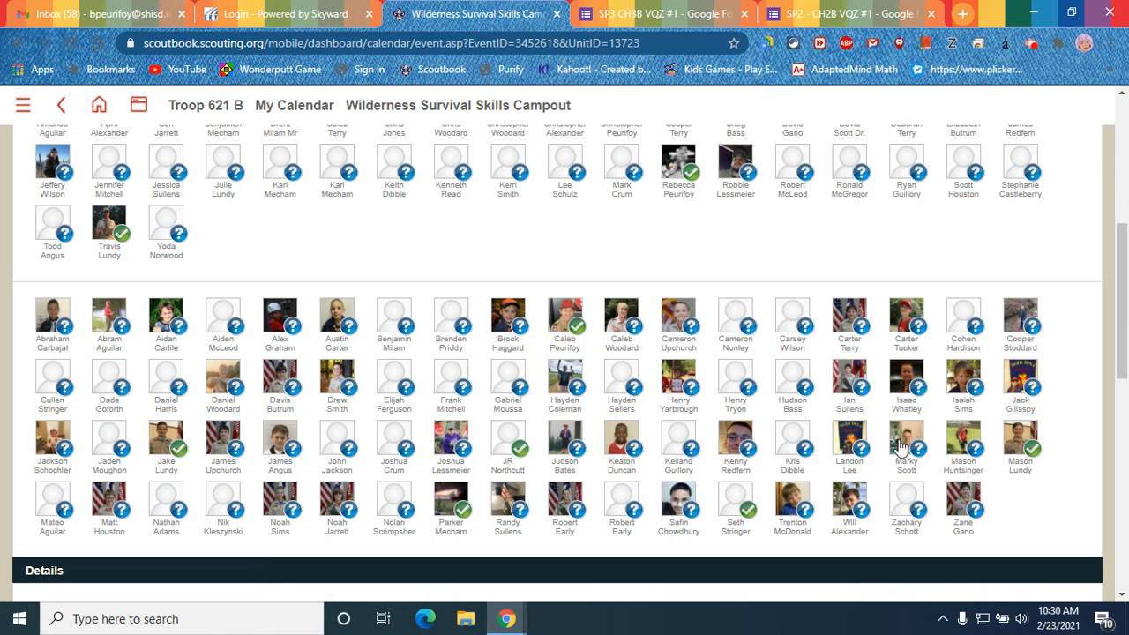
pyautogui.moveTo(565, 328)
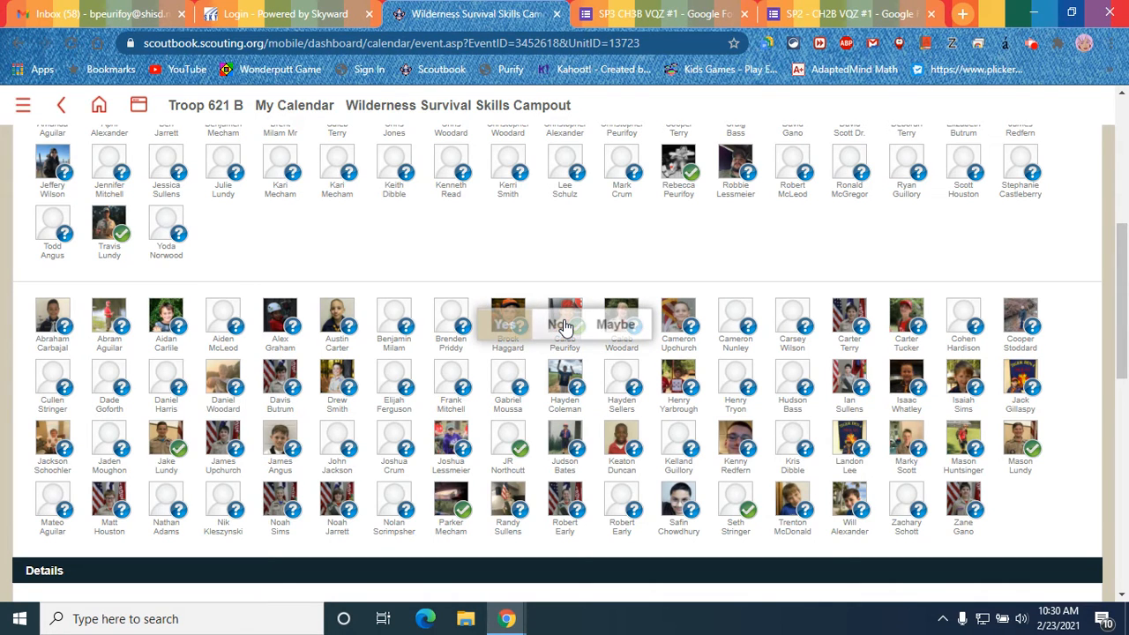
pyautogui.moveTo(827, 351)
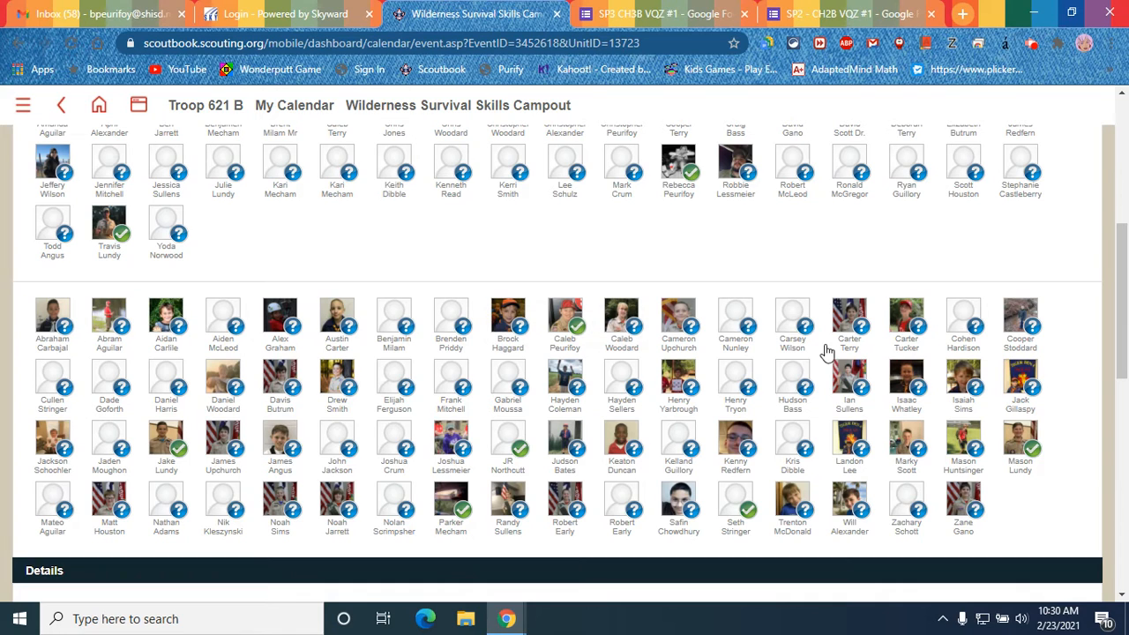
pyautogui.moveTo(739, 476)
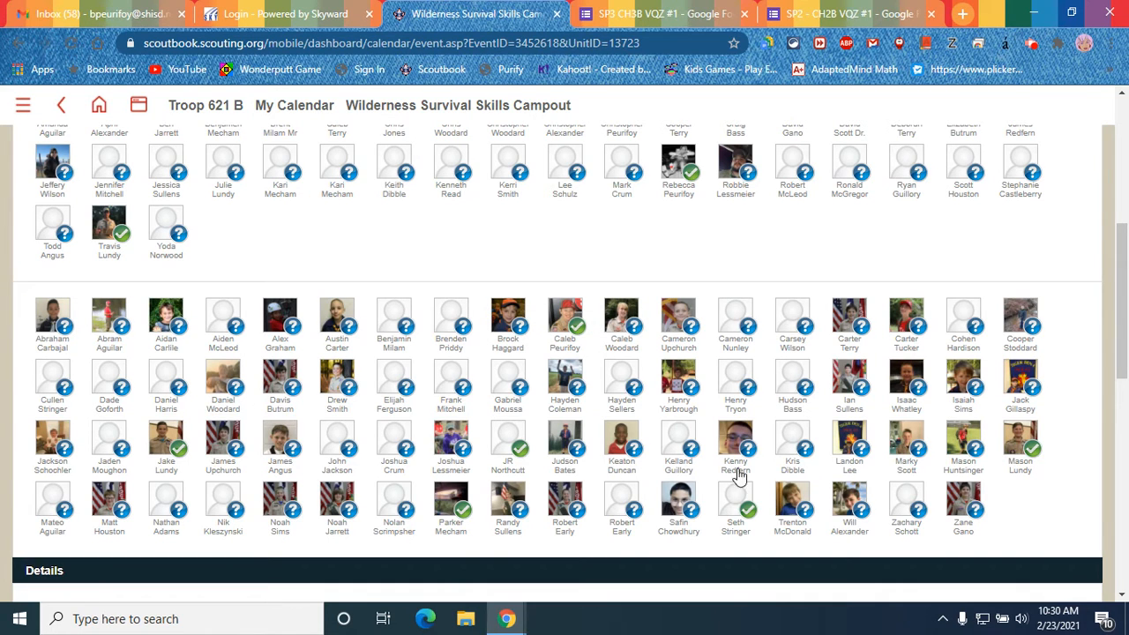
pyautogui.moveTo(167, 386)
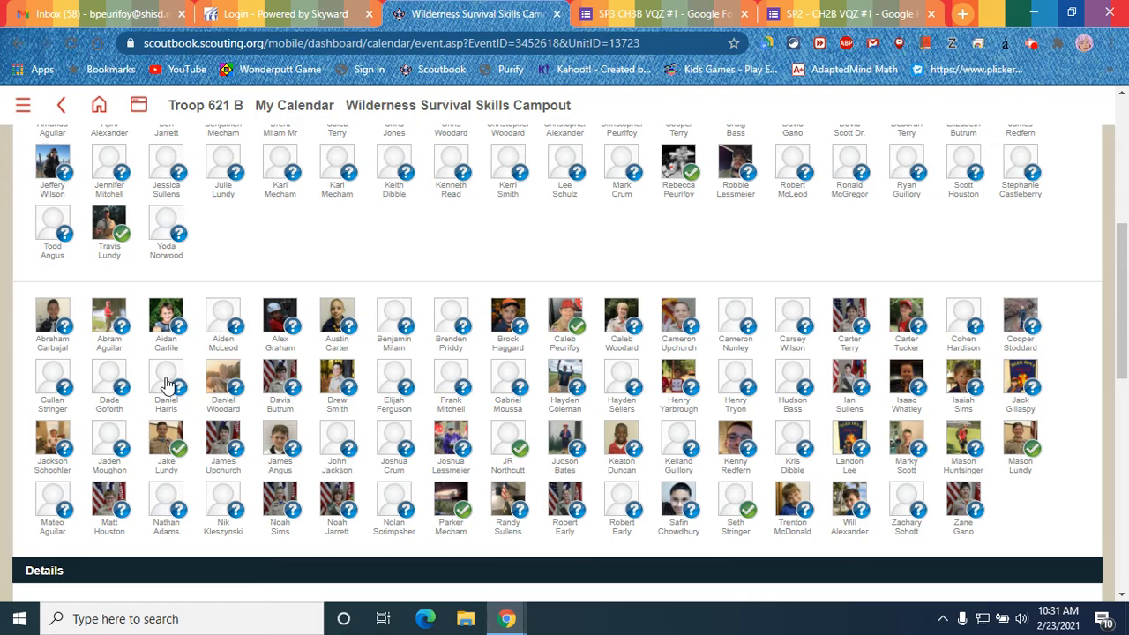
pyautogui.scroll(-3)
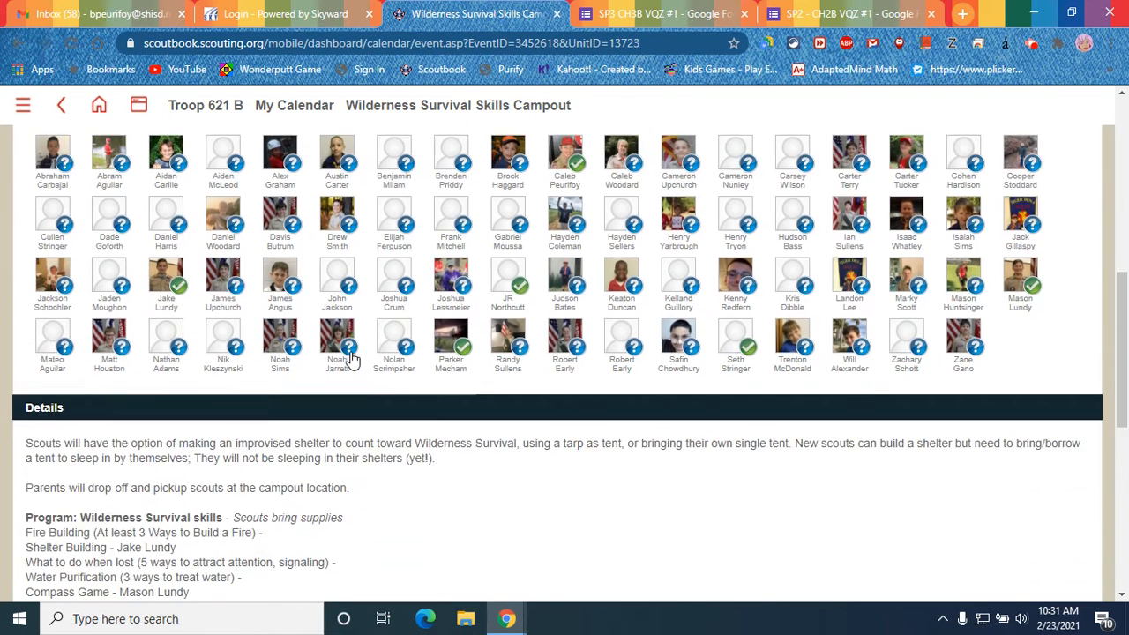
pyautogui.scroll(-3)
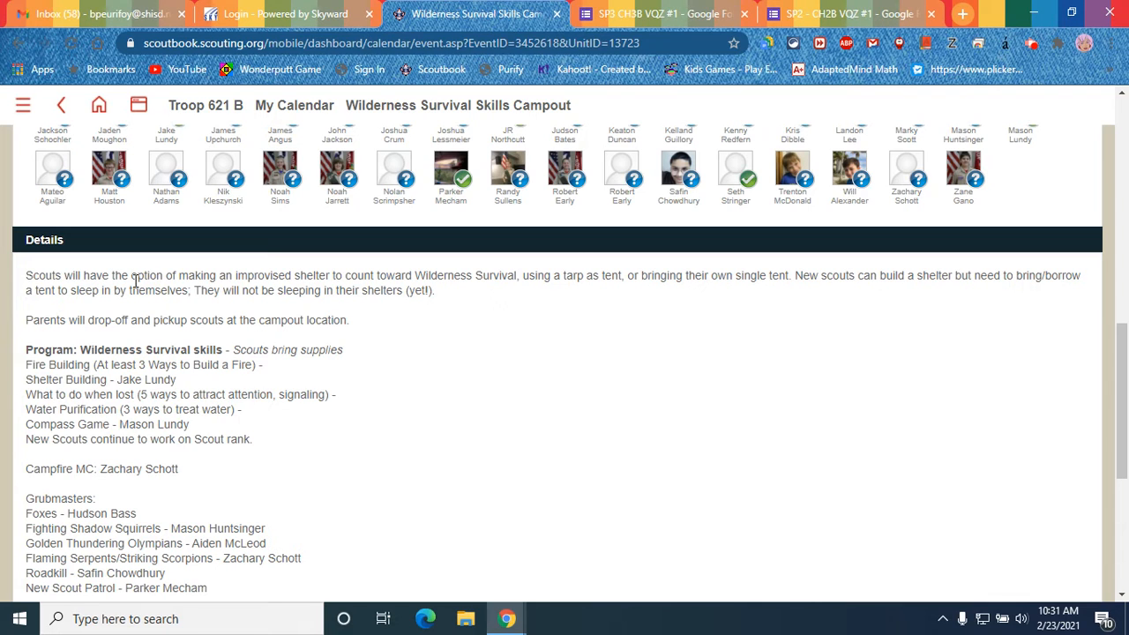
pyautogui.moveTo(806, 306)
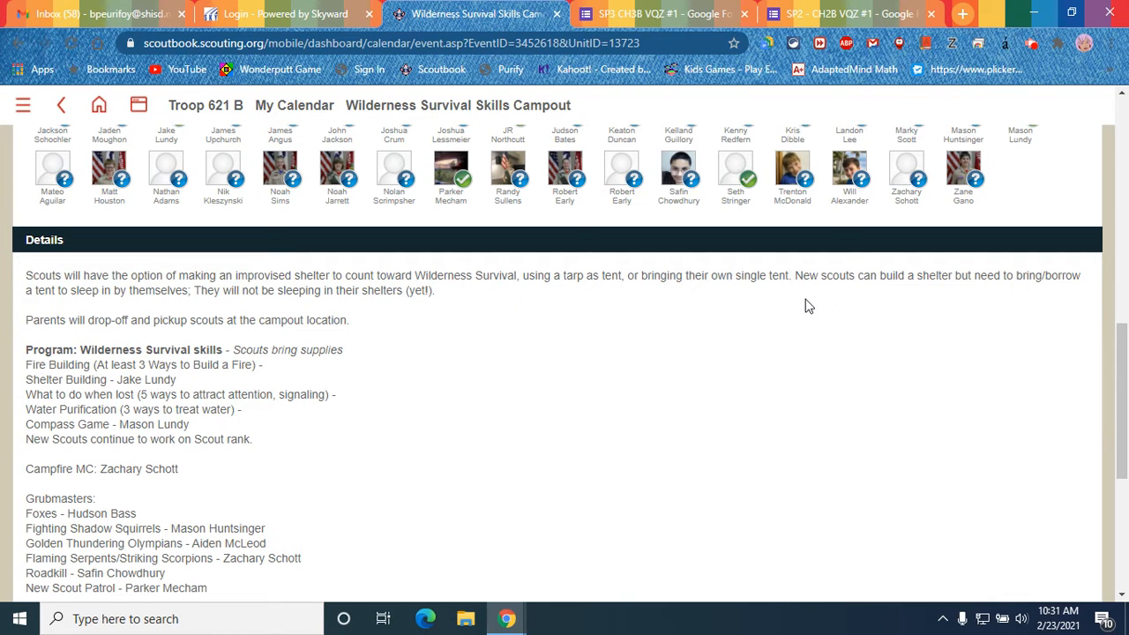
pyautogui.moveTo(603, 313)
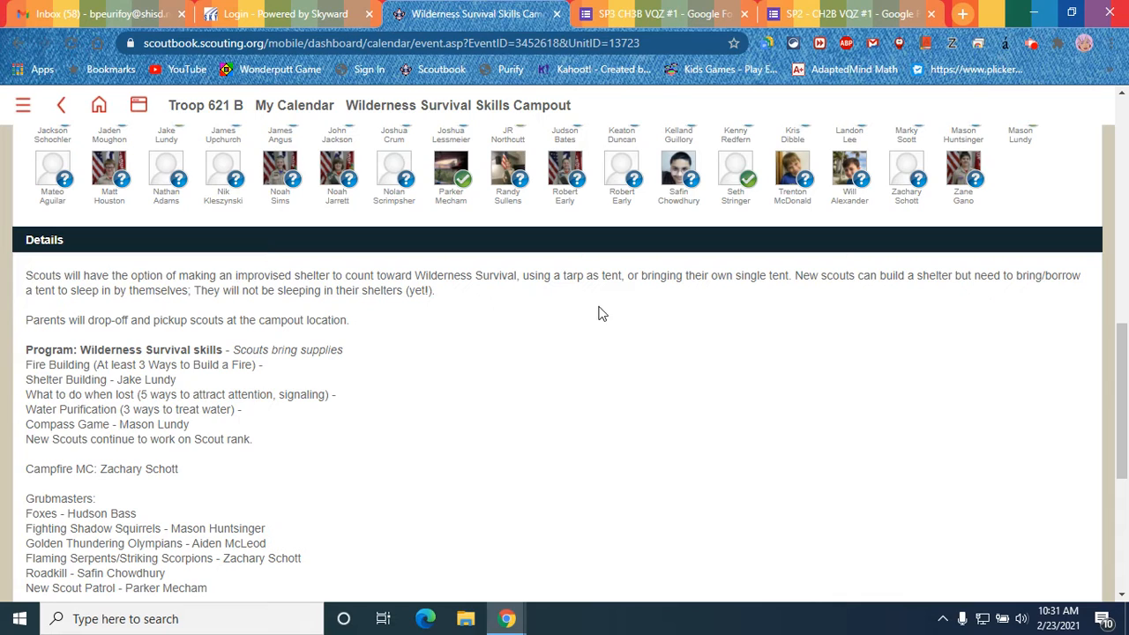
pyautogui.moveTo(443, 323)
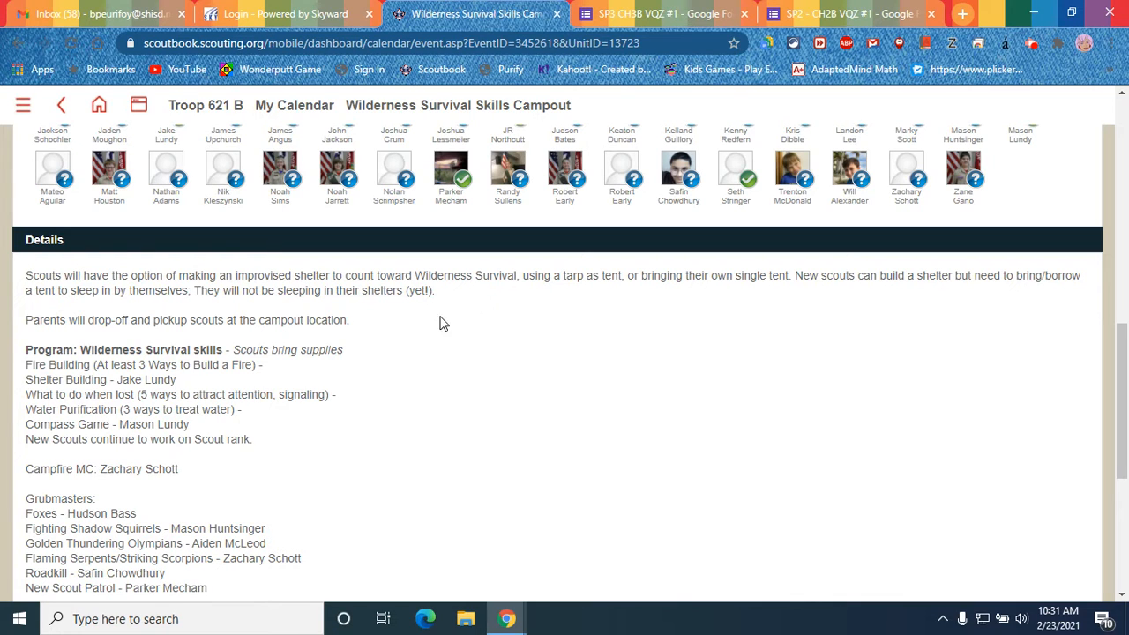
pyautogui.moveTo(426, 313)
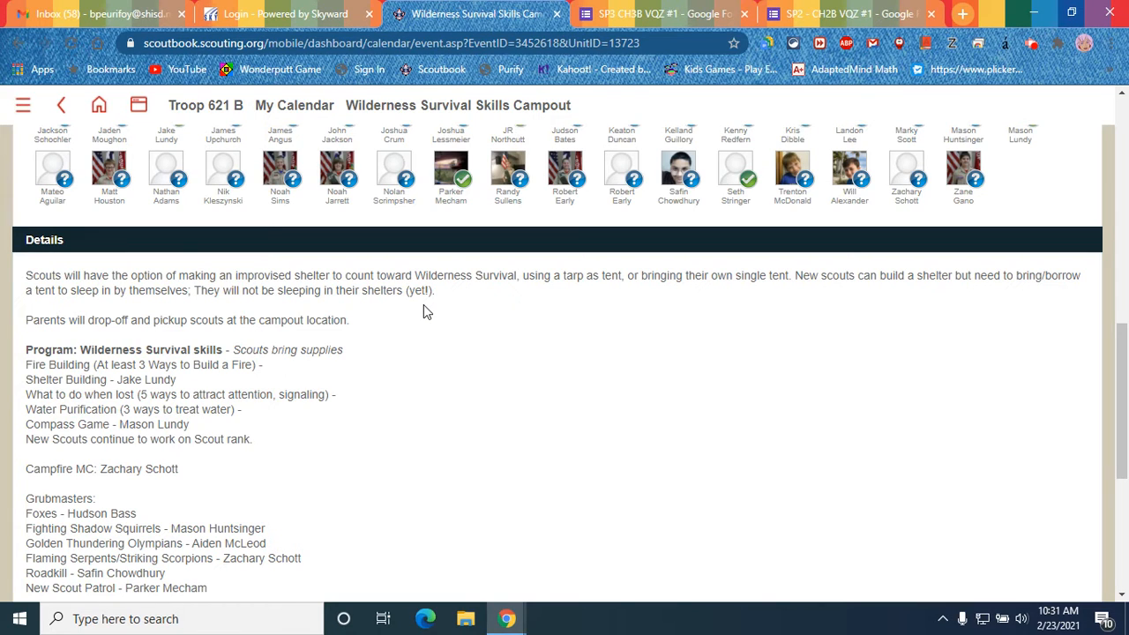
pyautogui.moveTo(830, 326)
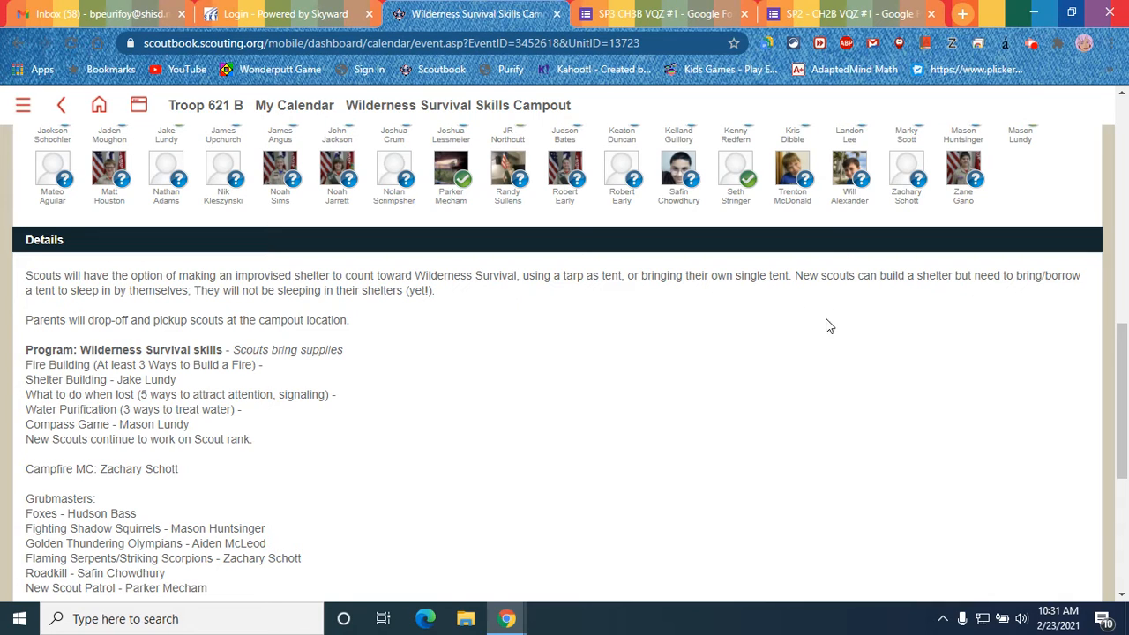
pyautogui.moveTo(391, 367)
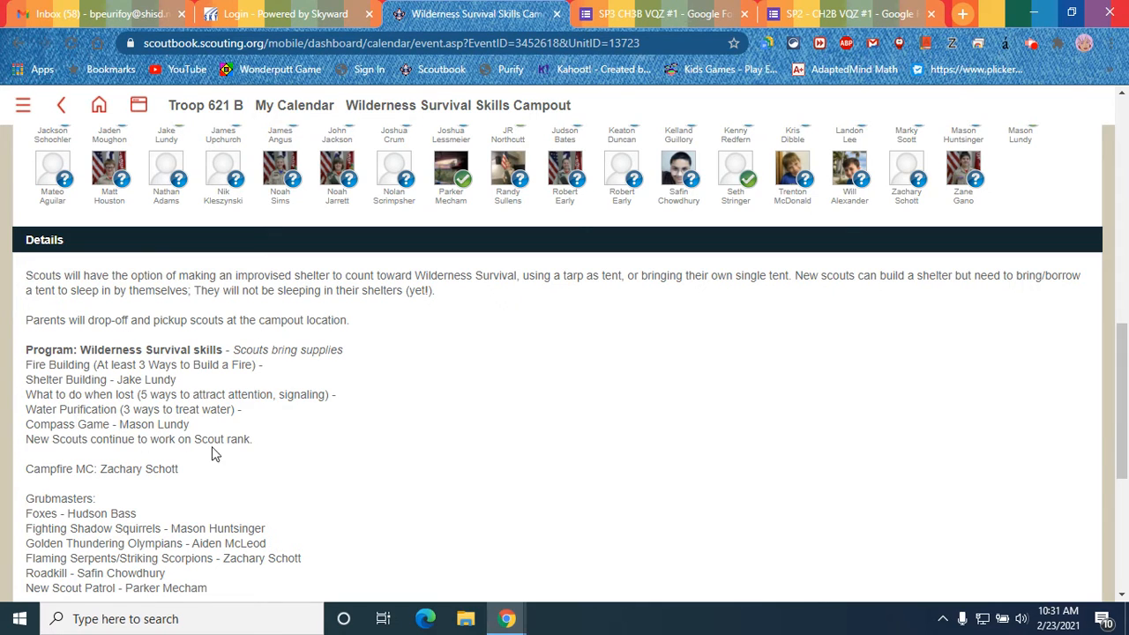
pyautogui.moveTo(132, 468)
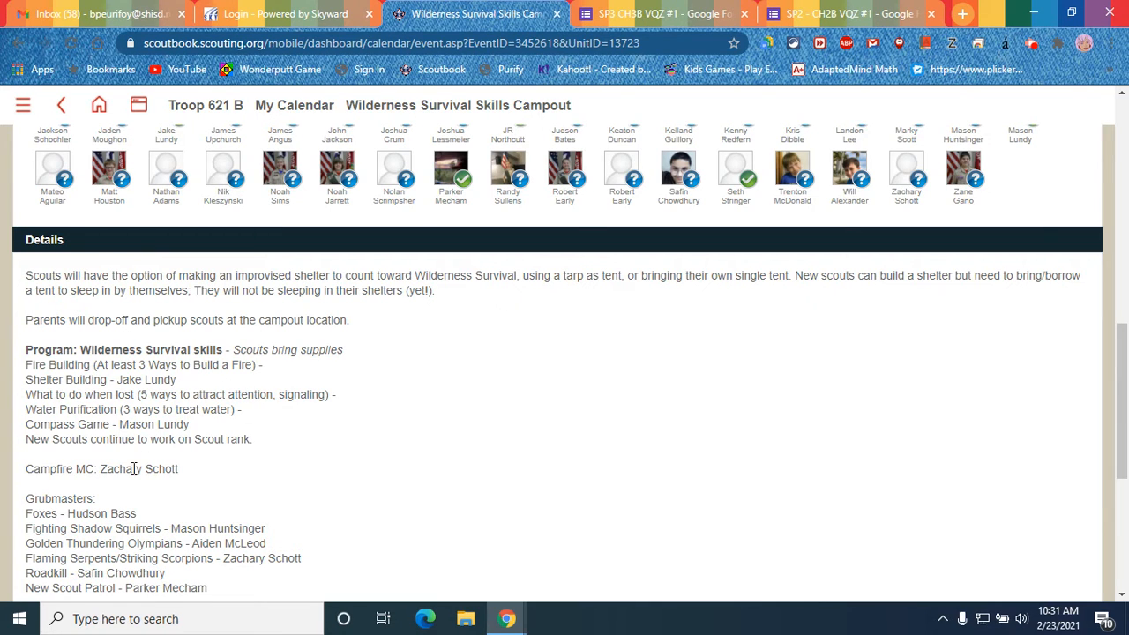
pyautogui.moveTo(223, 364)
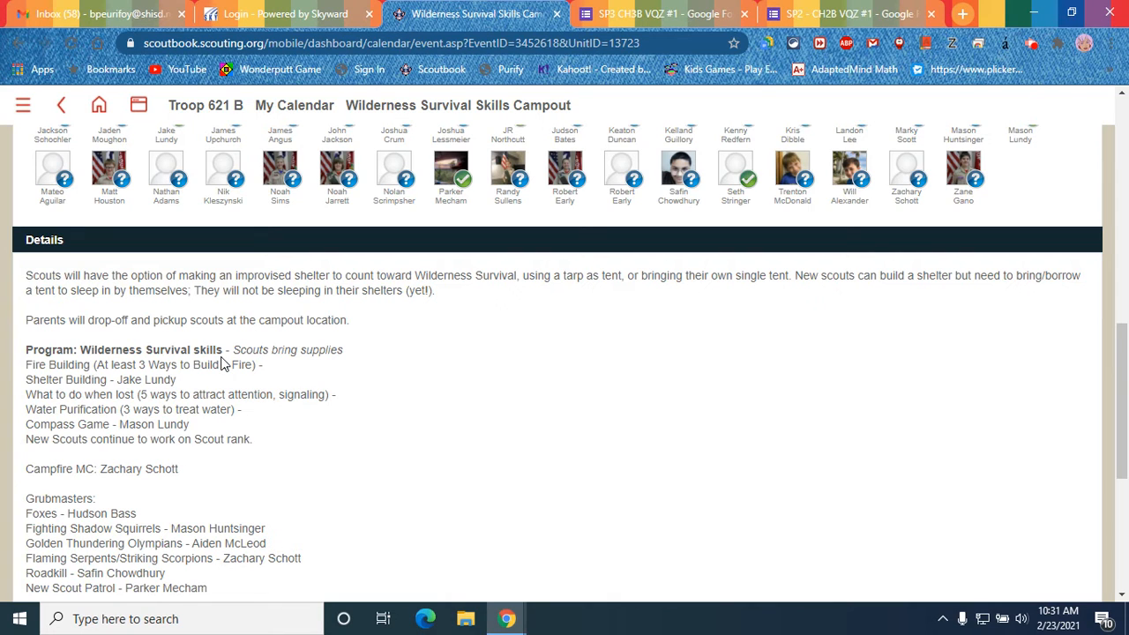
pyautogui.moveTo(95, 397)
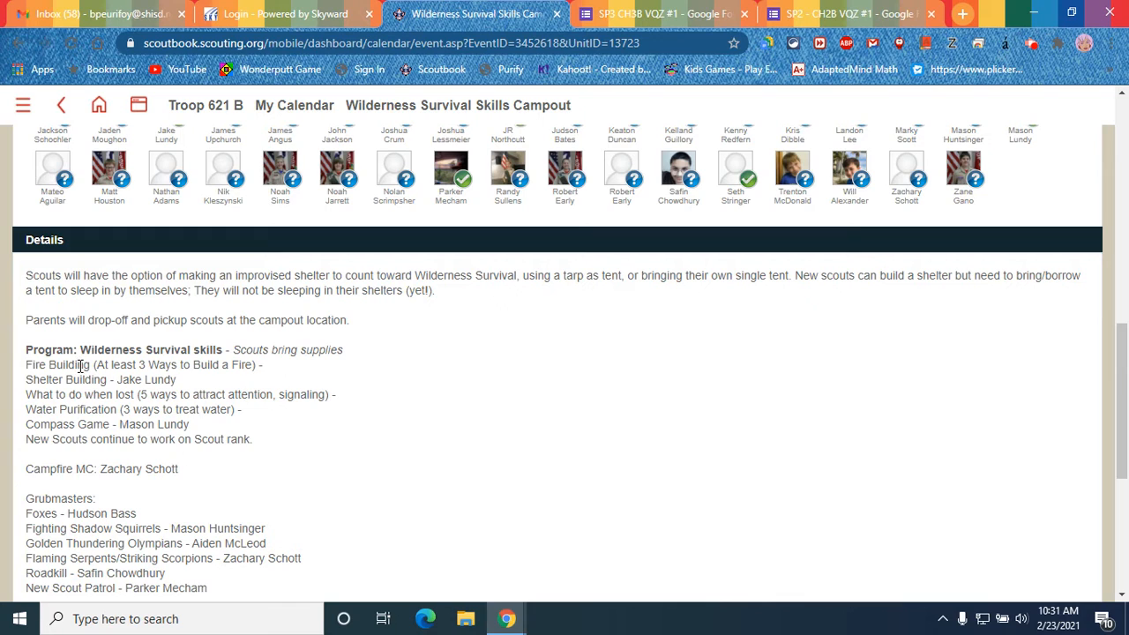
pyautogui.moveTo(135, 397)
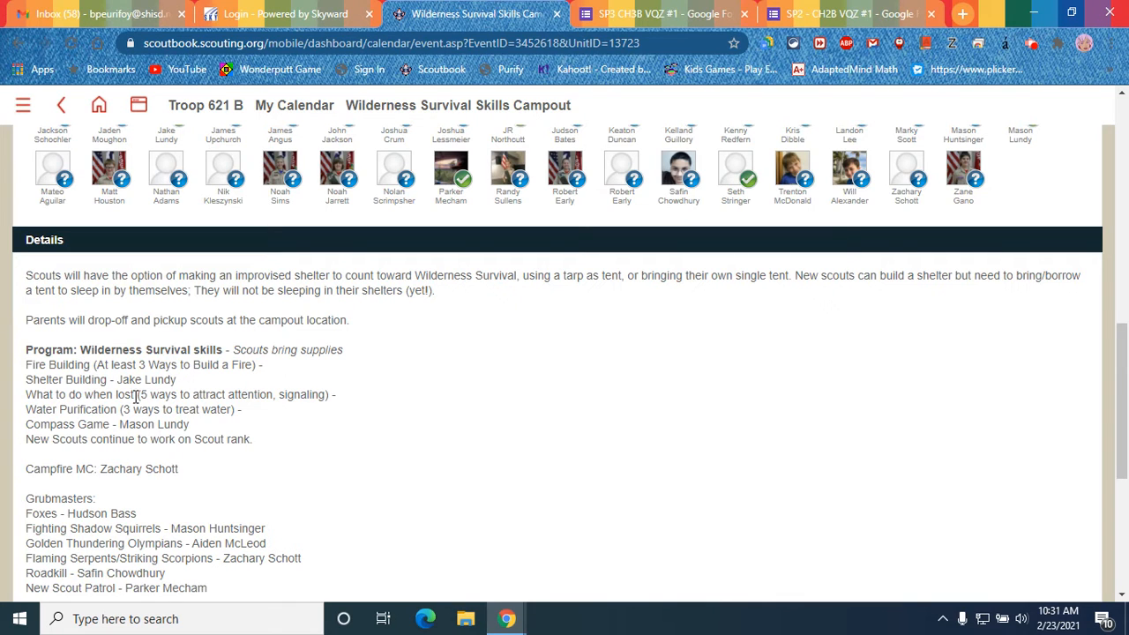
pyautogui.moveTo(294, 400)
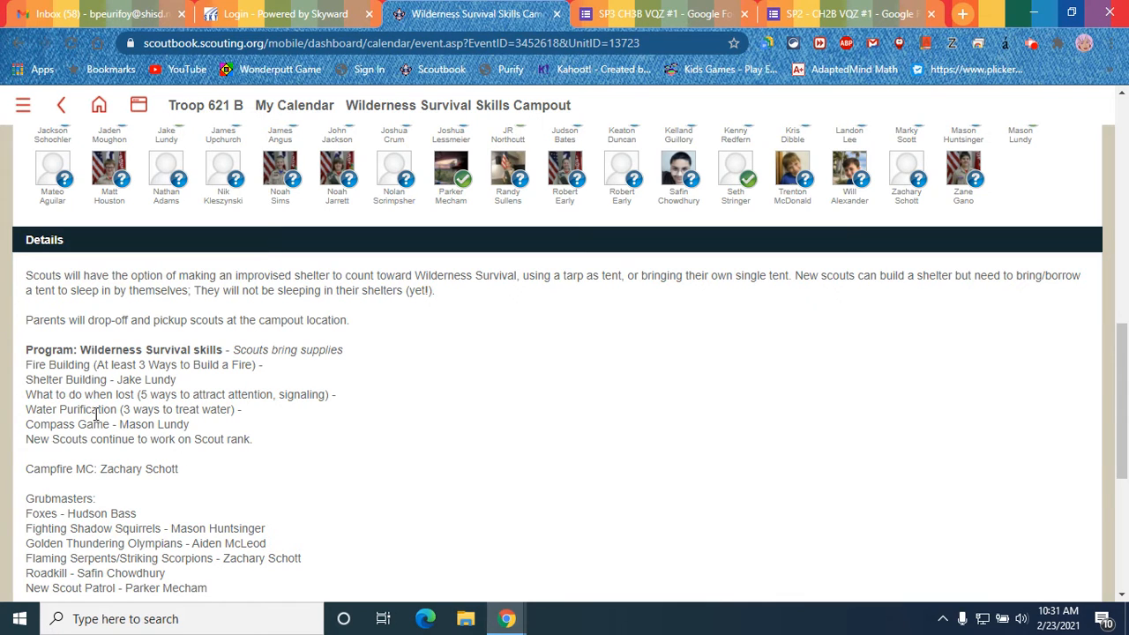
pyautogui.moveTo(34, 439)
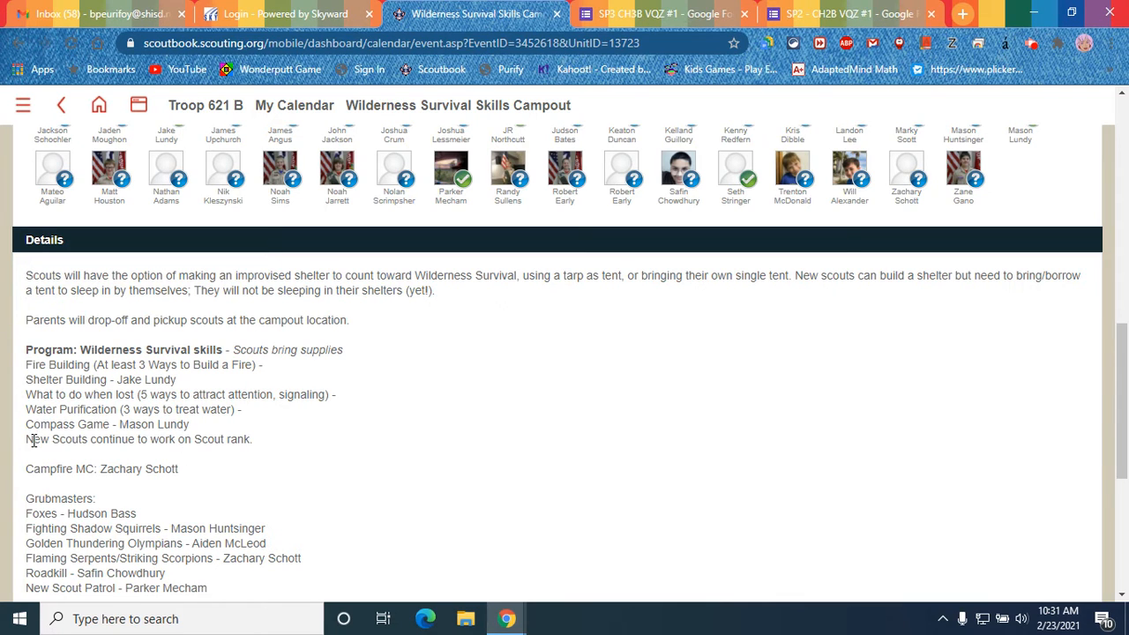
pyautogui.moveTo(254, 421)
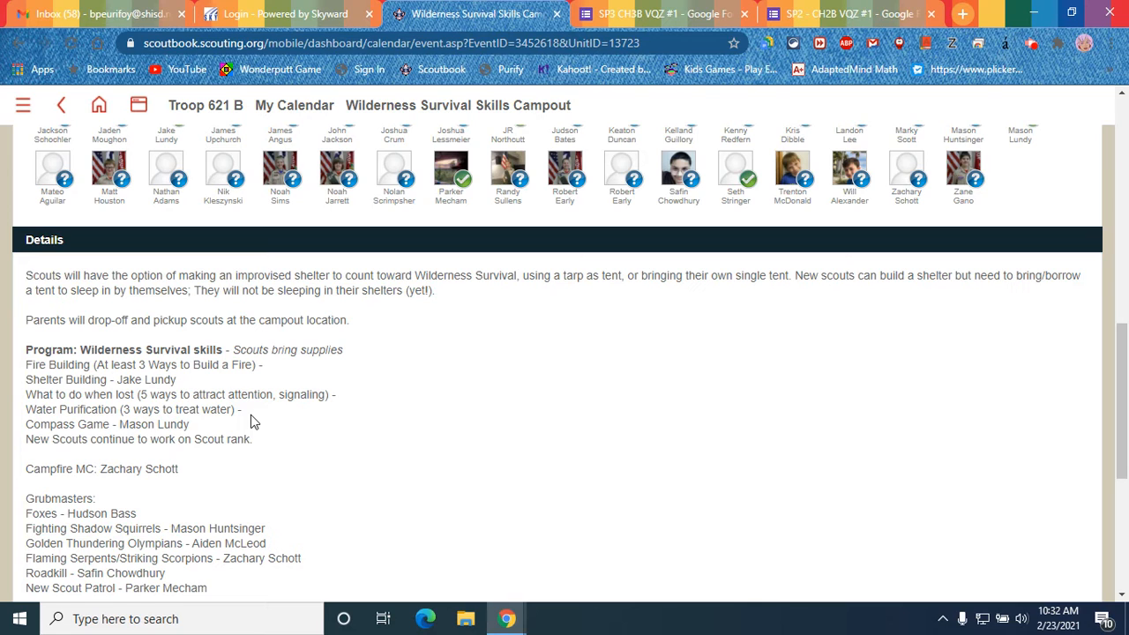
pyautogui.moveTo(187, 439)
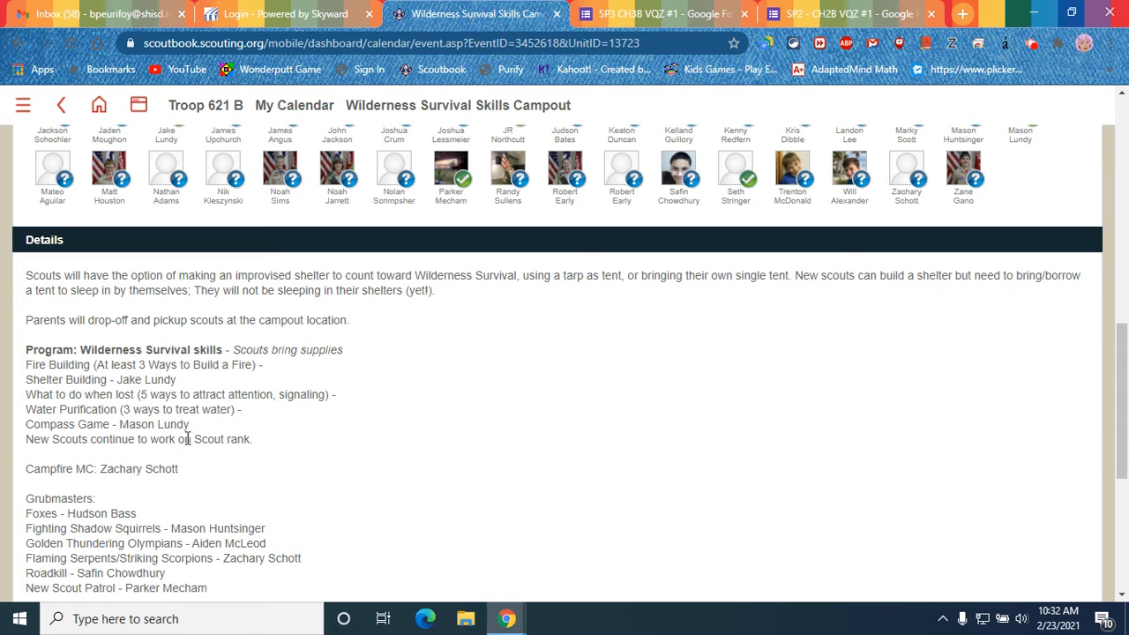
pyautogui.moveTo(207, 467)
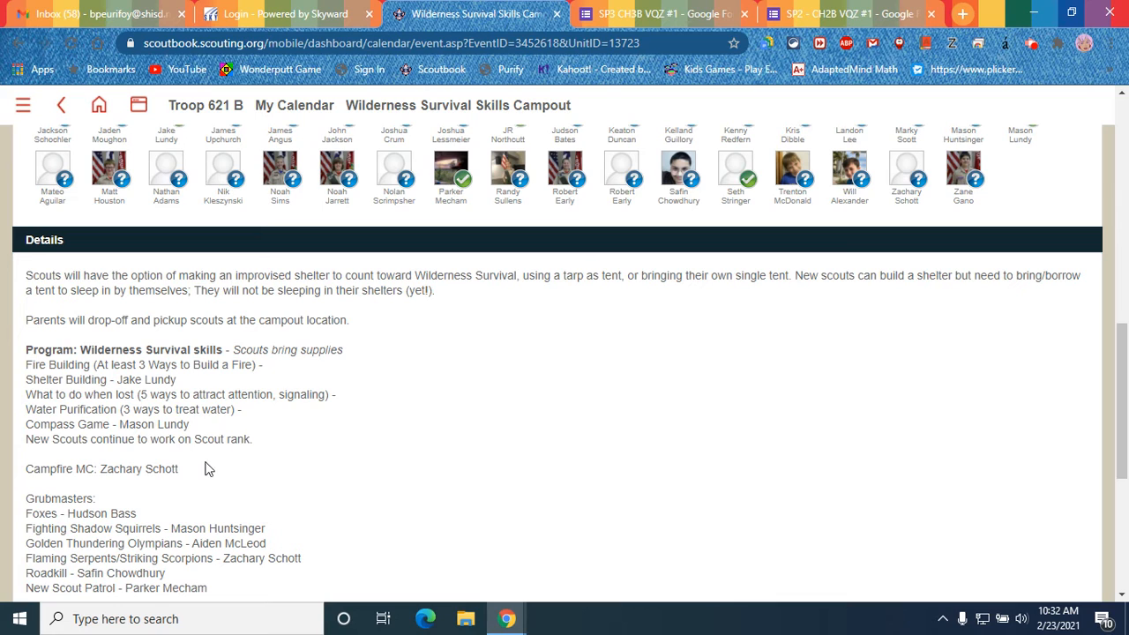
pyautogui.moveTo(228, 464)
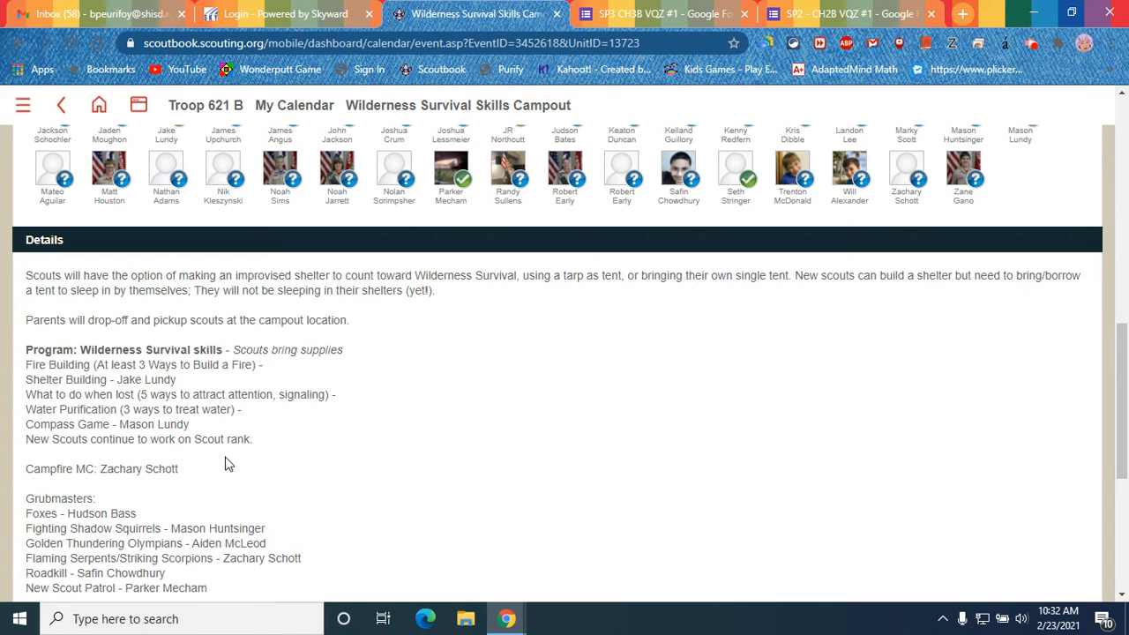
pyautogui.moveTo(287, 447)
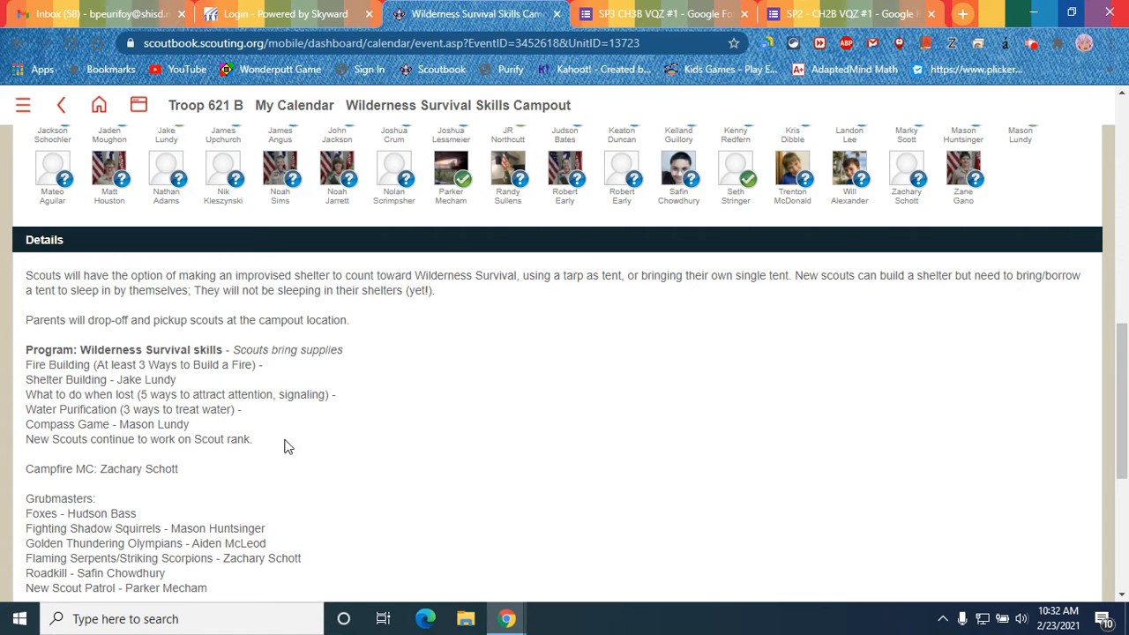
# Step: Scroll to the end of Details, through the New Scout Patrol grubmaster line
pyautogui.scroll(-3)
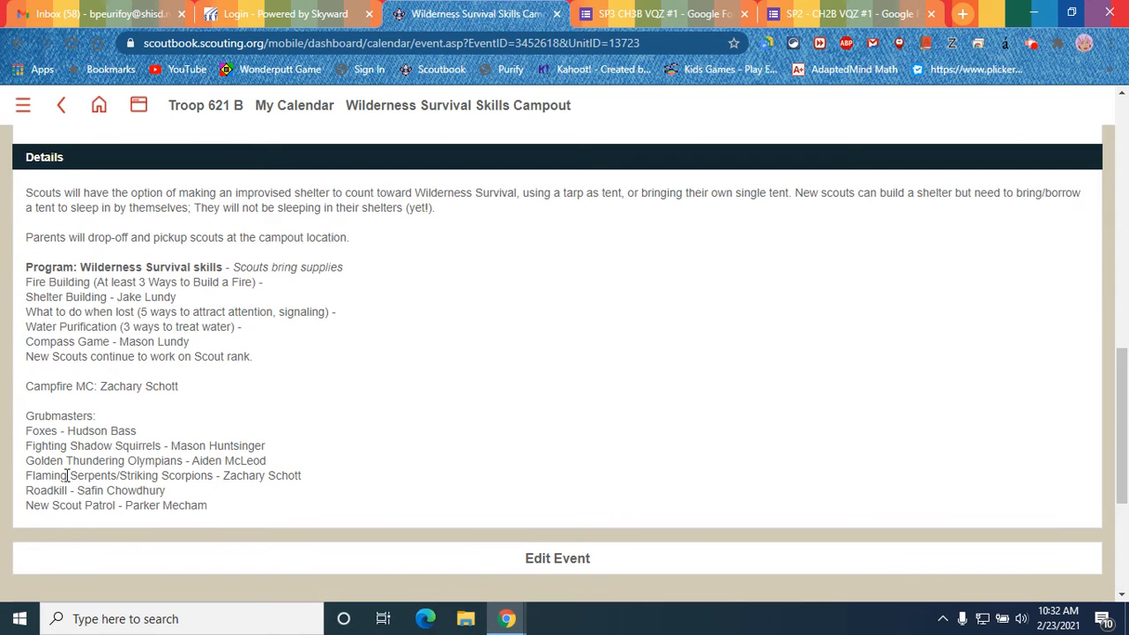
pyautogui.moveTo(162, 431)
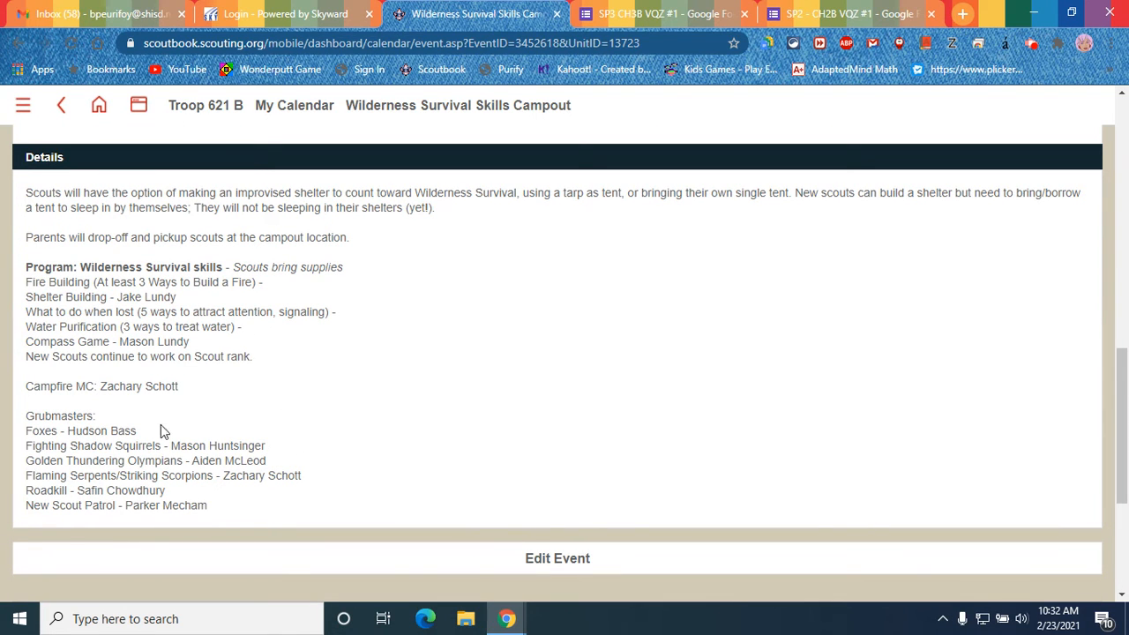
pyautogui.moveTo(477, 430)
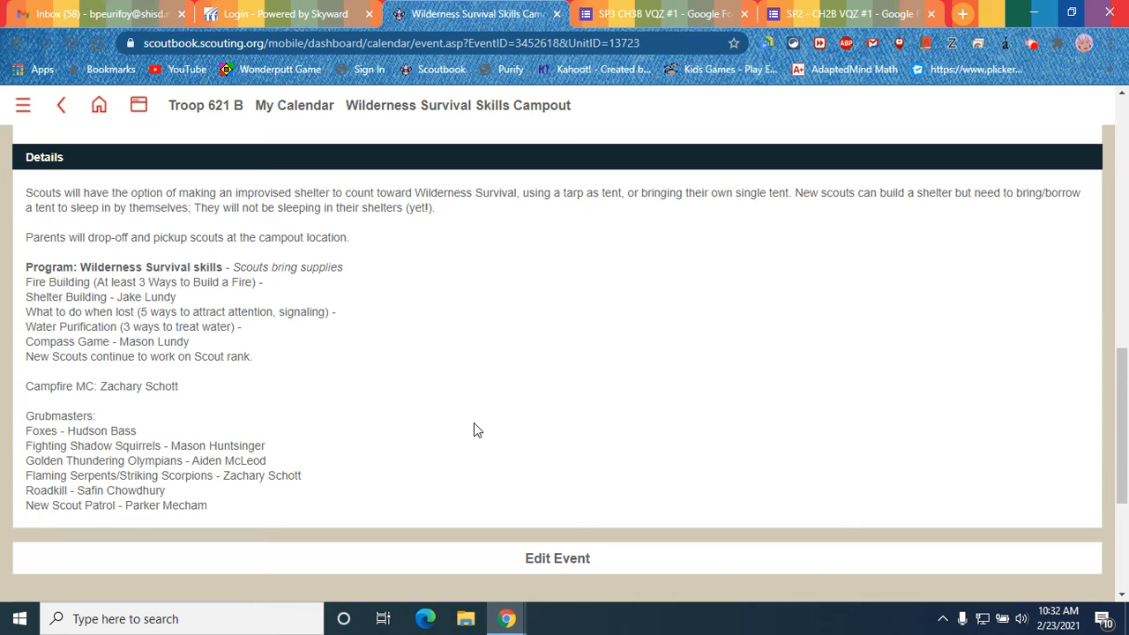
pyautogui.moveTo(283, 422)
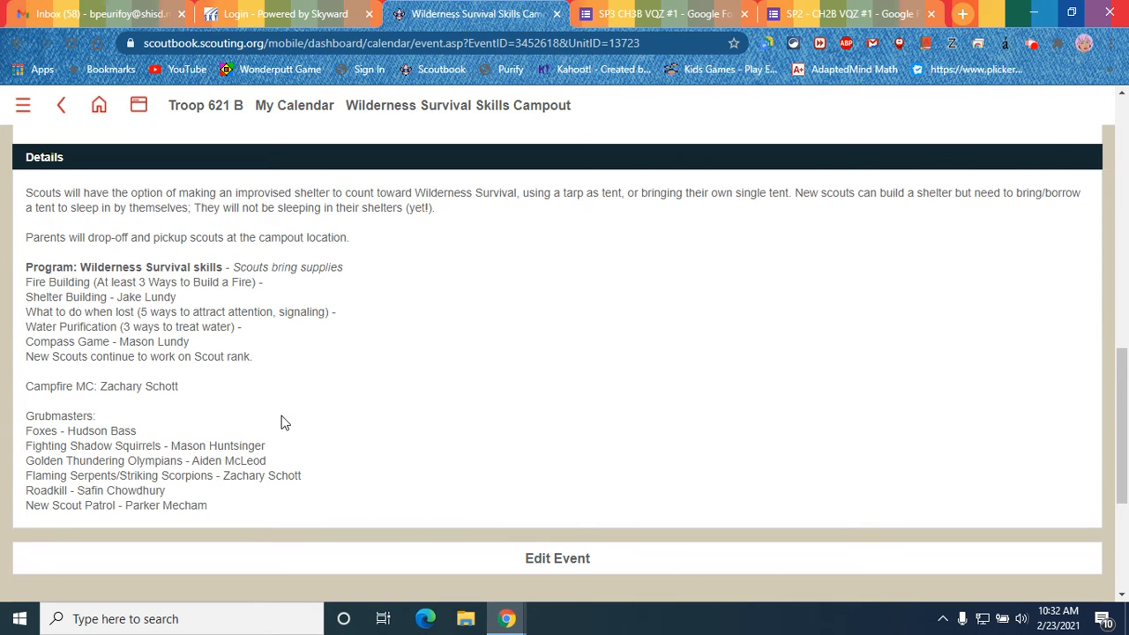
pyautogui.moveTo(408, 447)
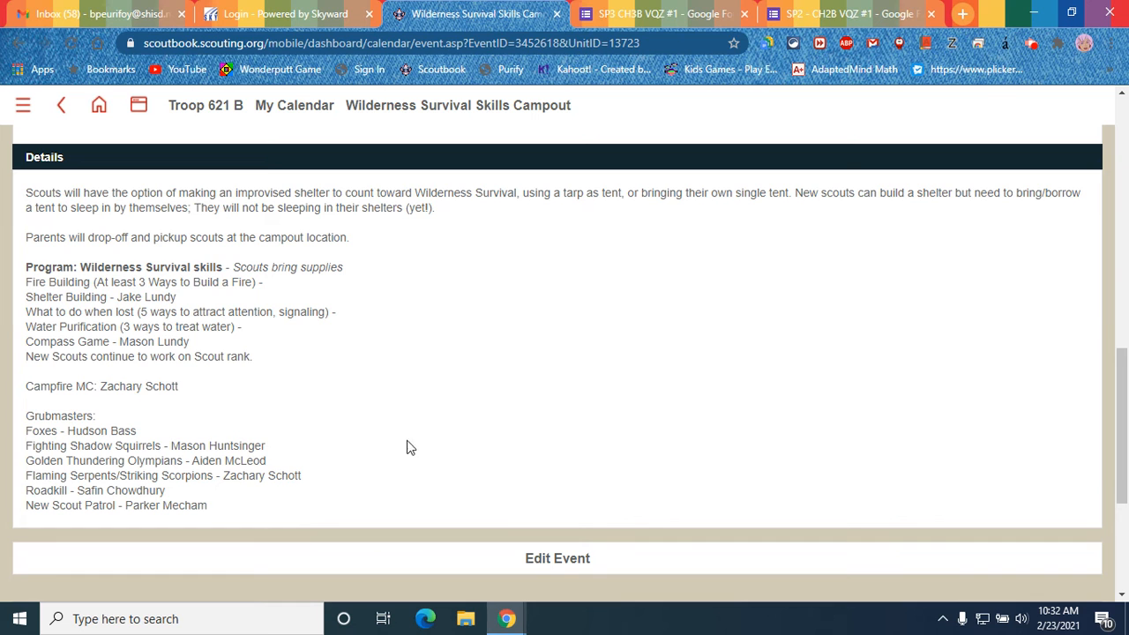